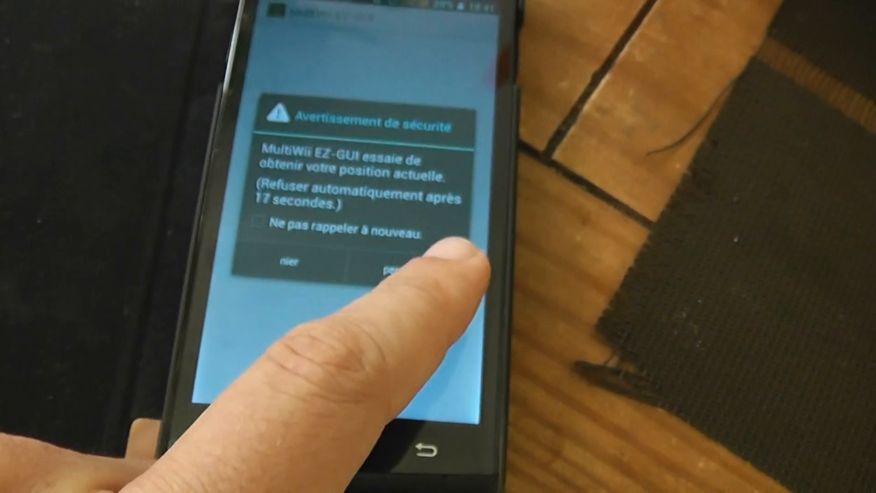
- Allow MultiWii EZ-GUI to access the phone's current location ('Permettre')
left_click(396, 263)
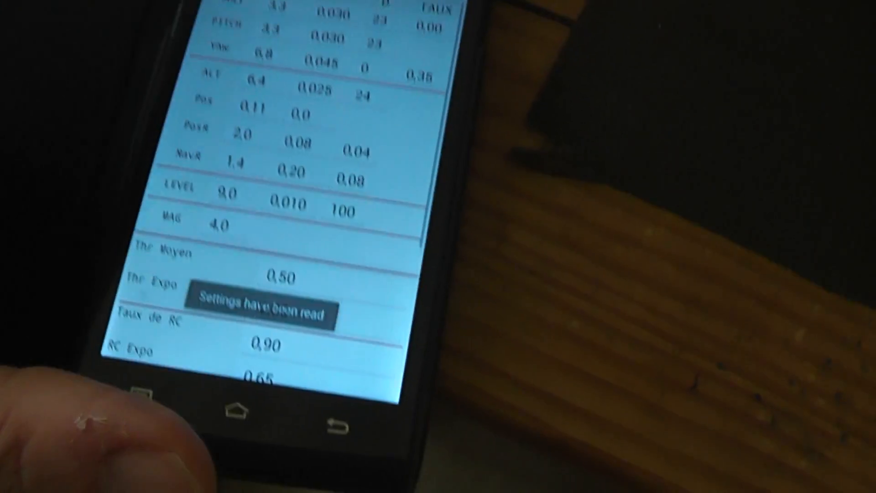
- Open 'Données brutes' to show firmware version, QUADX type, cycle time and sensor values
scroll("down", 3)
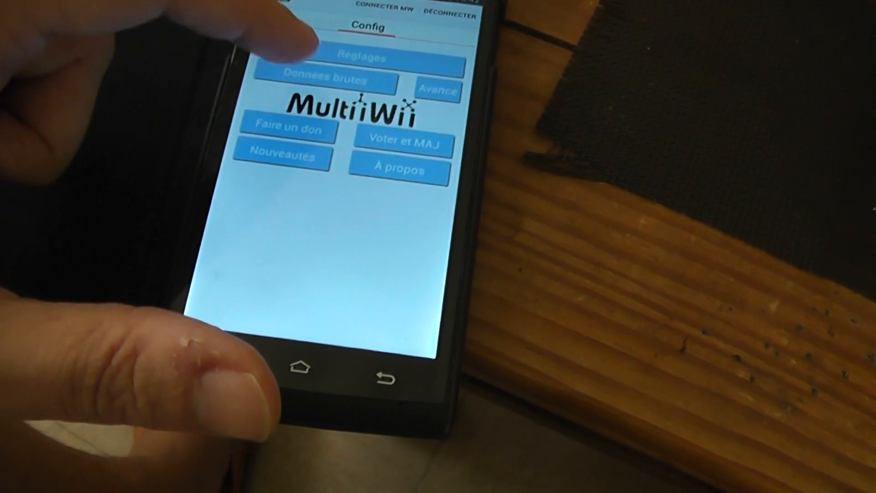
left_click(327, 81)
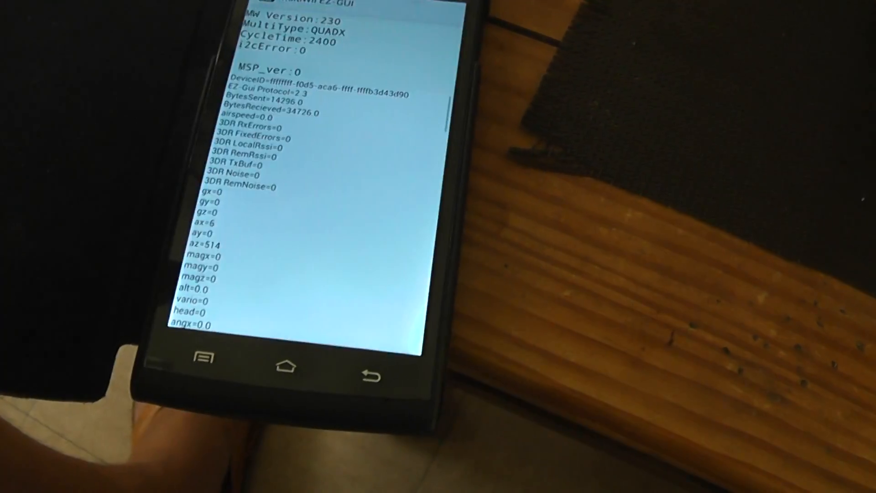